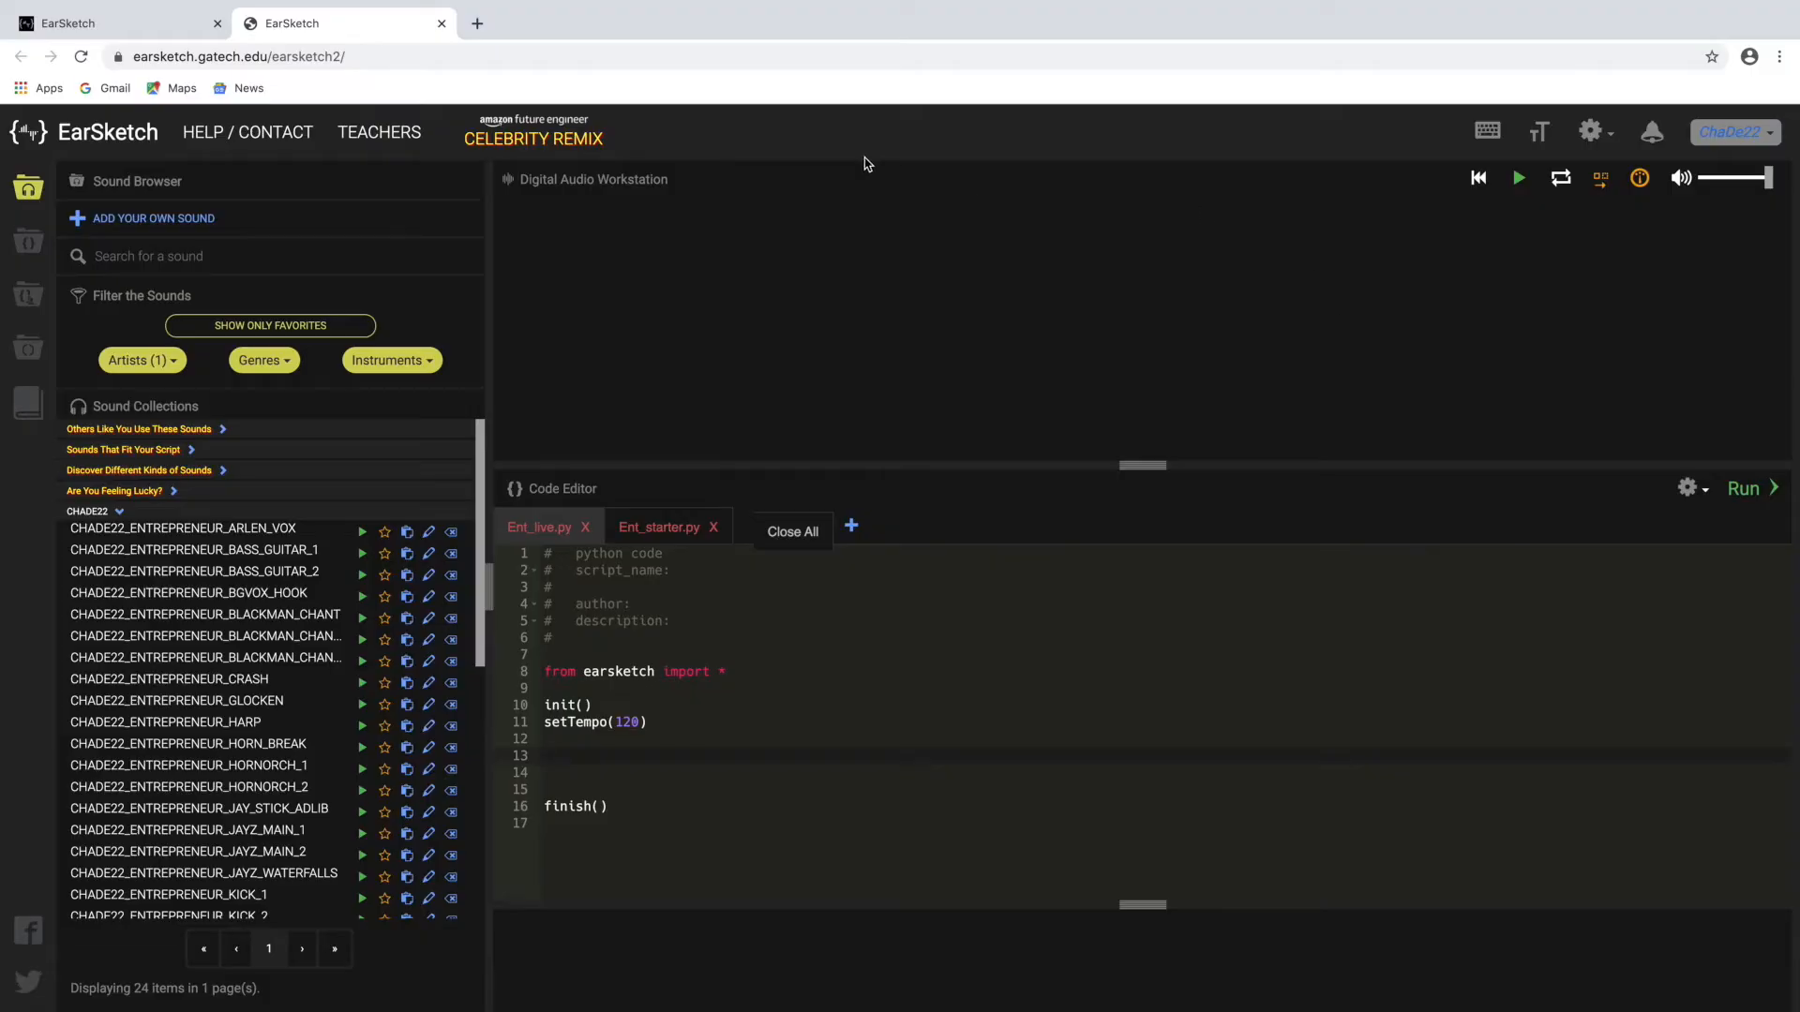
mouse_move(557, 352)
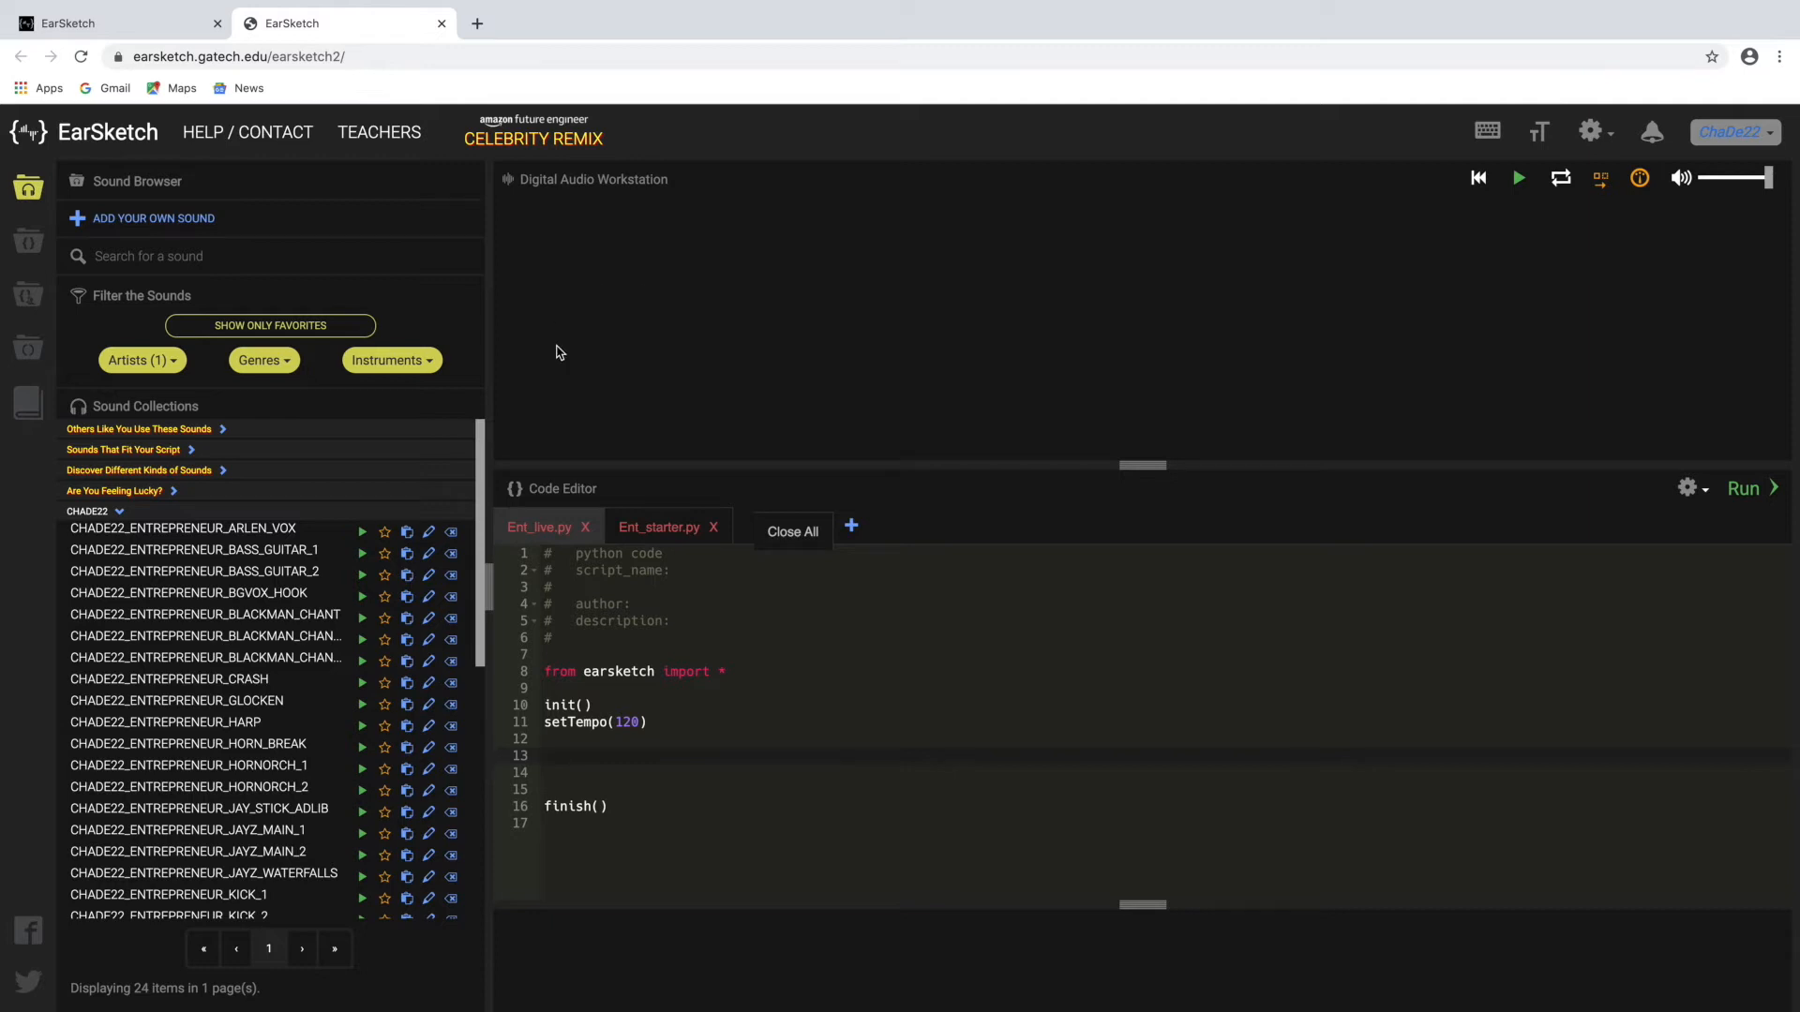